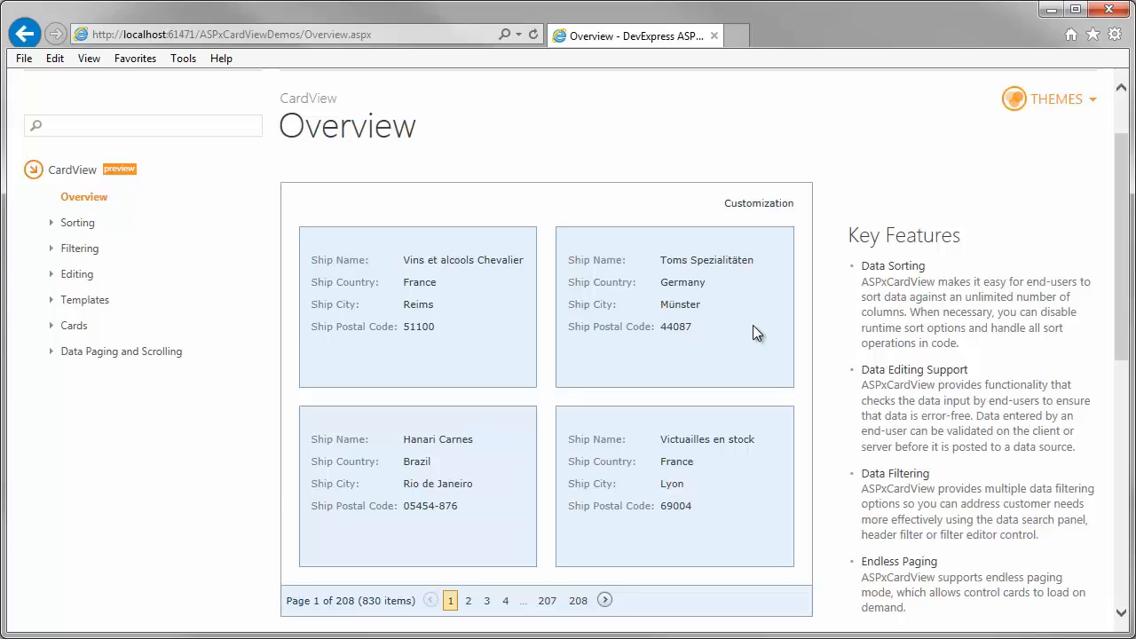
Expand the Sorting group in the navigation to reveal the Sorting Data demo.
left_click(78, 224)
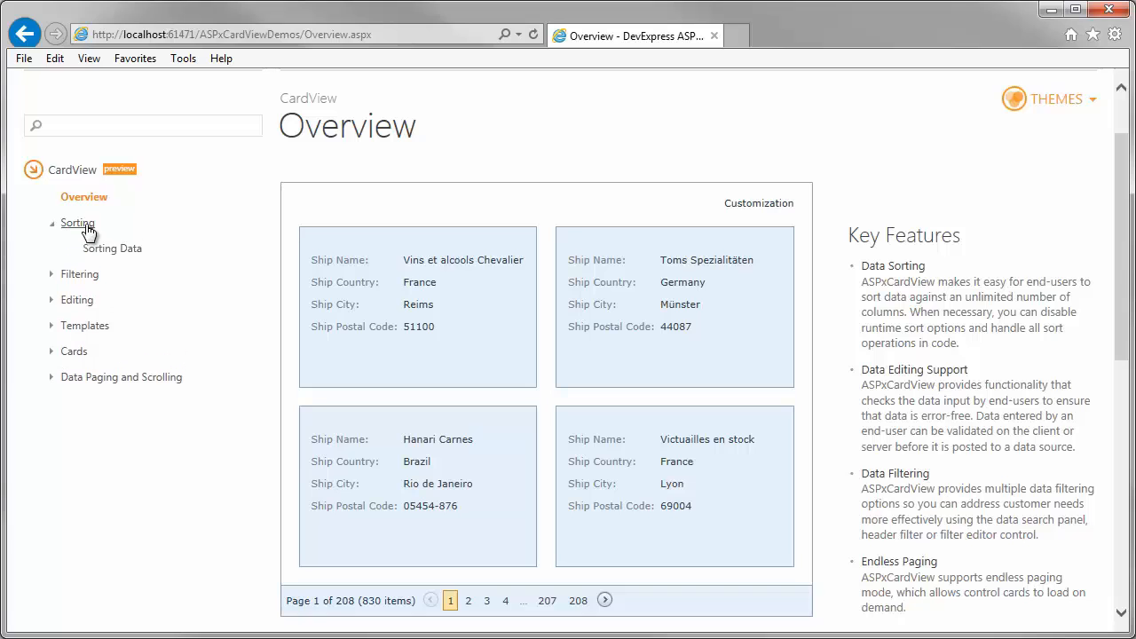
Open Sorting Data, add Company Name as a sort via Customization, then expand Filtering.
left_click(114, 249)
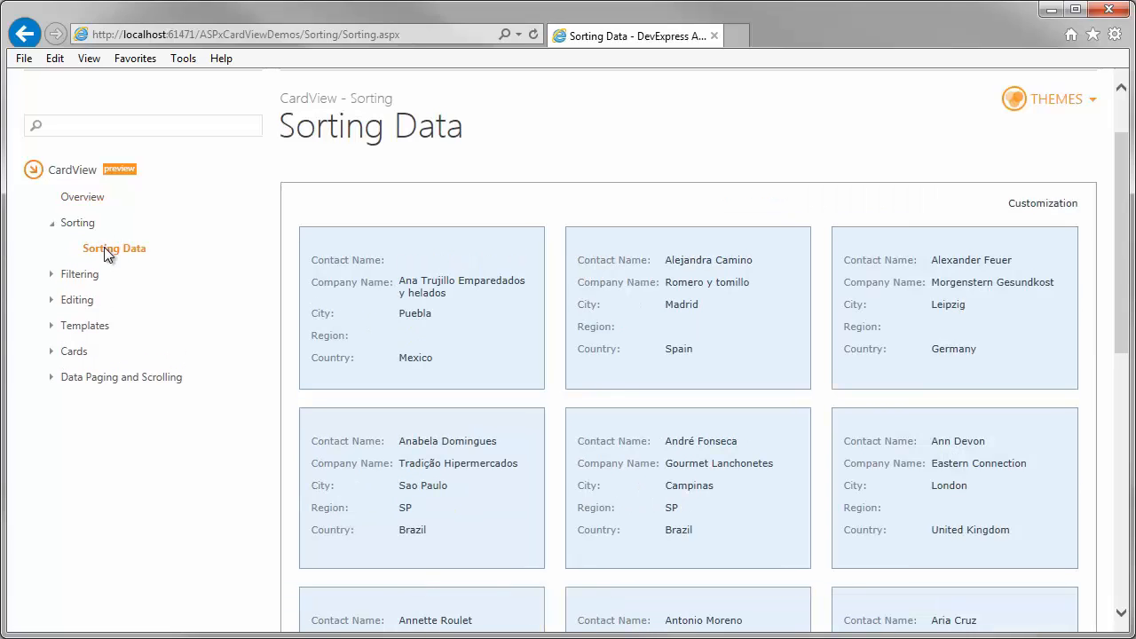
left_click(1042, 202)
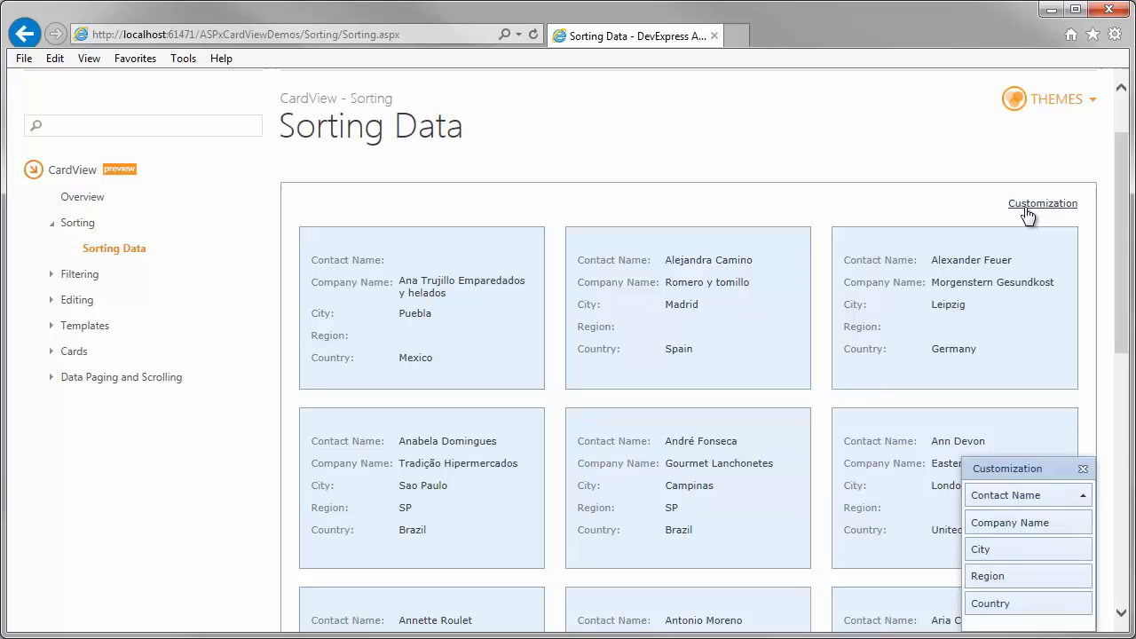
mouse_move(1073, 422)
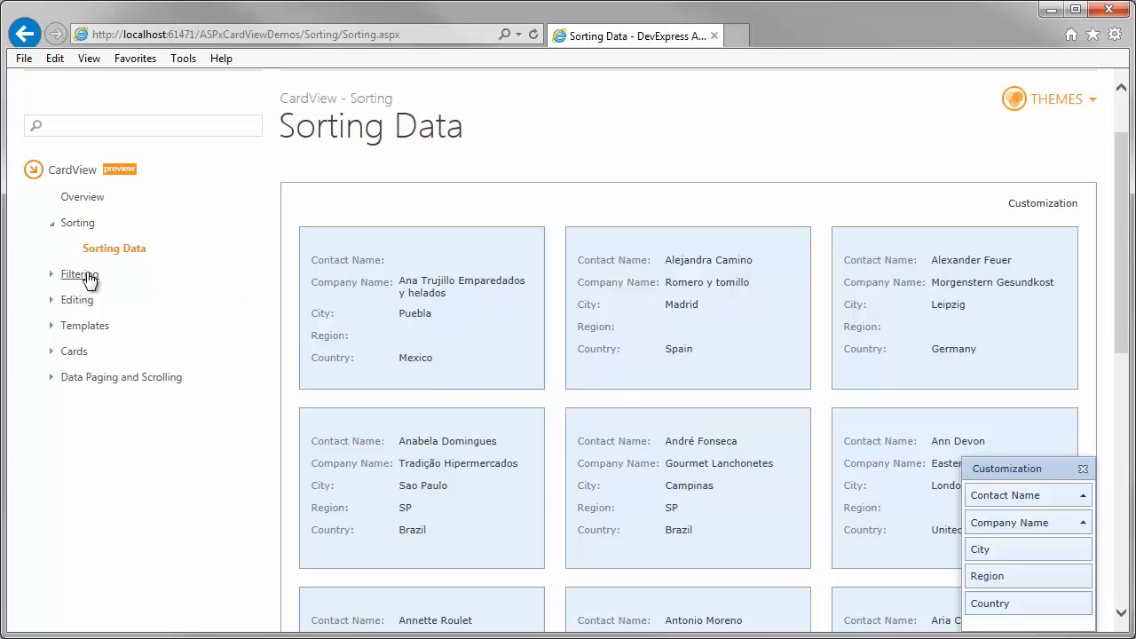
left_click(78, 273)
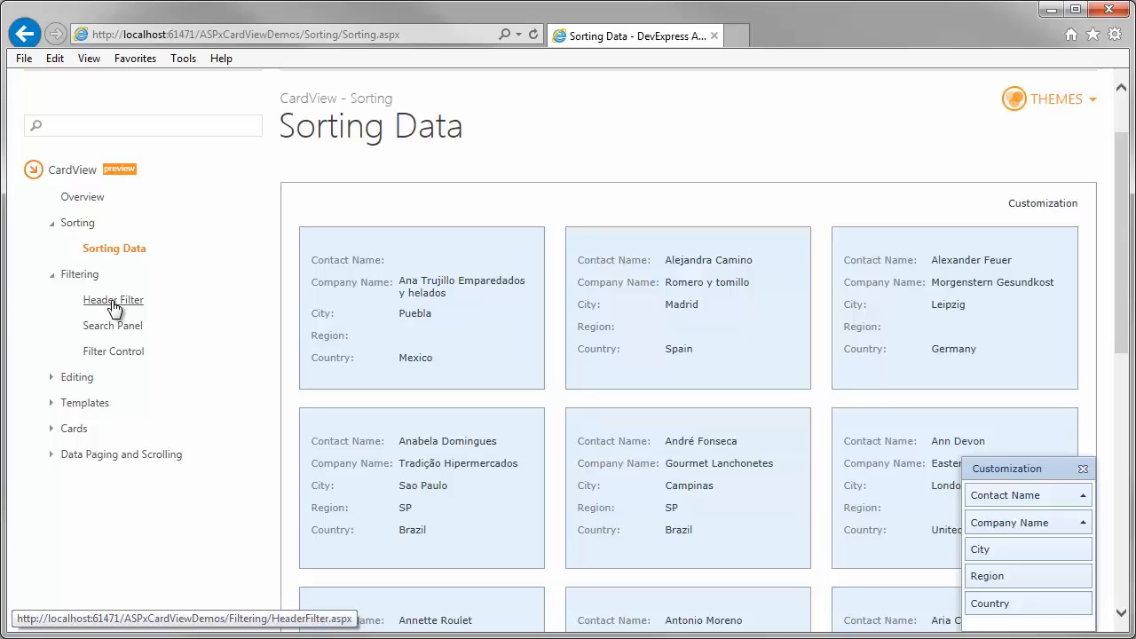
On Header Filter, filter cards by City keeping Bruxelles and Salzburg via Customization.
left_click(114, 298)
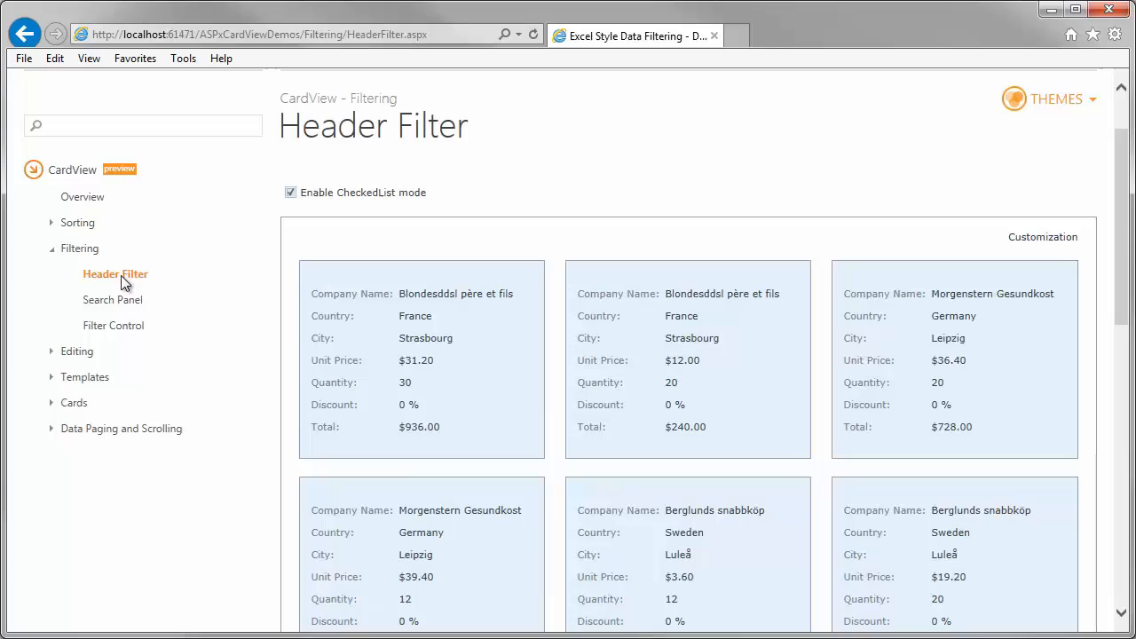
mouse_move(1043, 238)
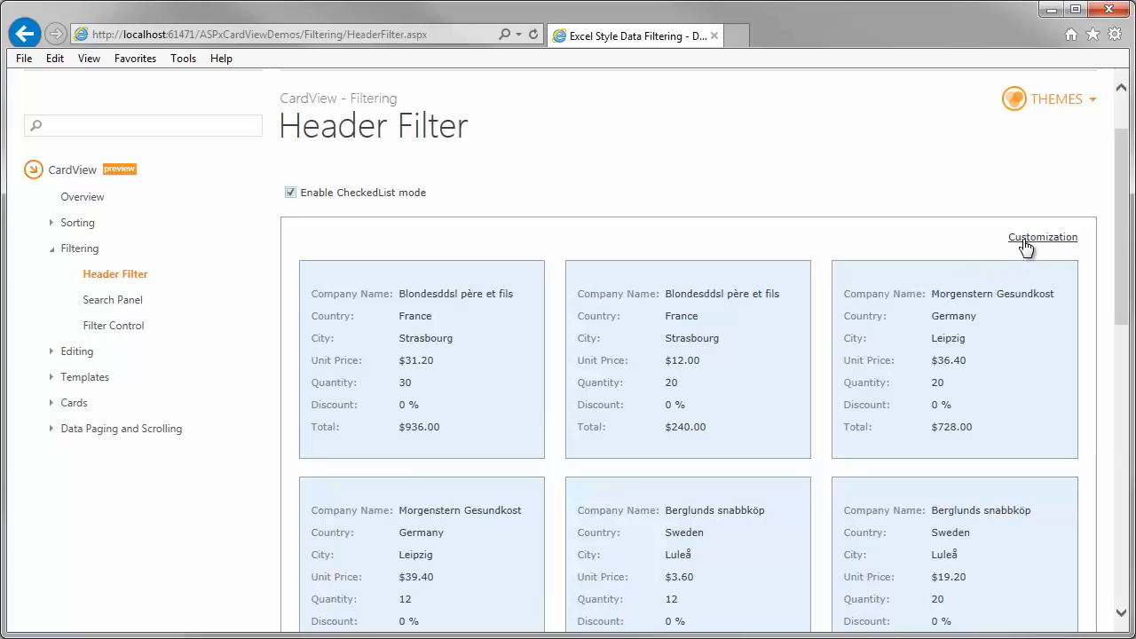
left_click(1044, 238)
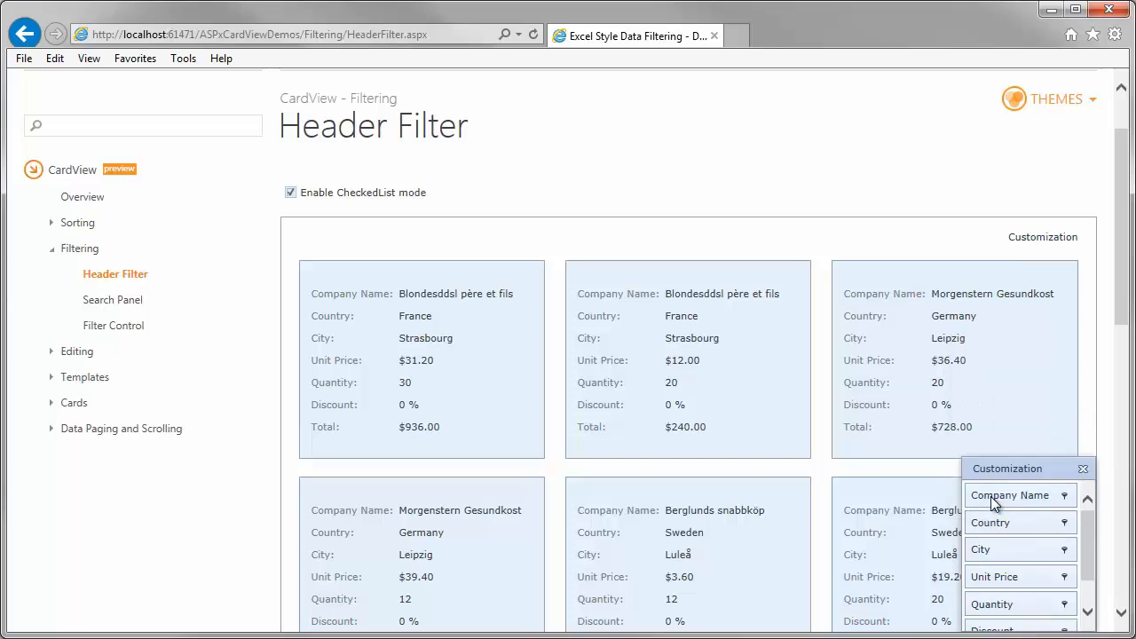
left_click(1063, 550)
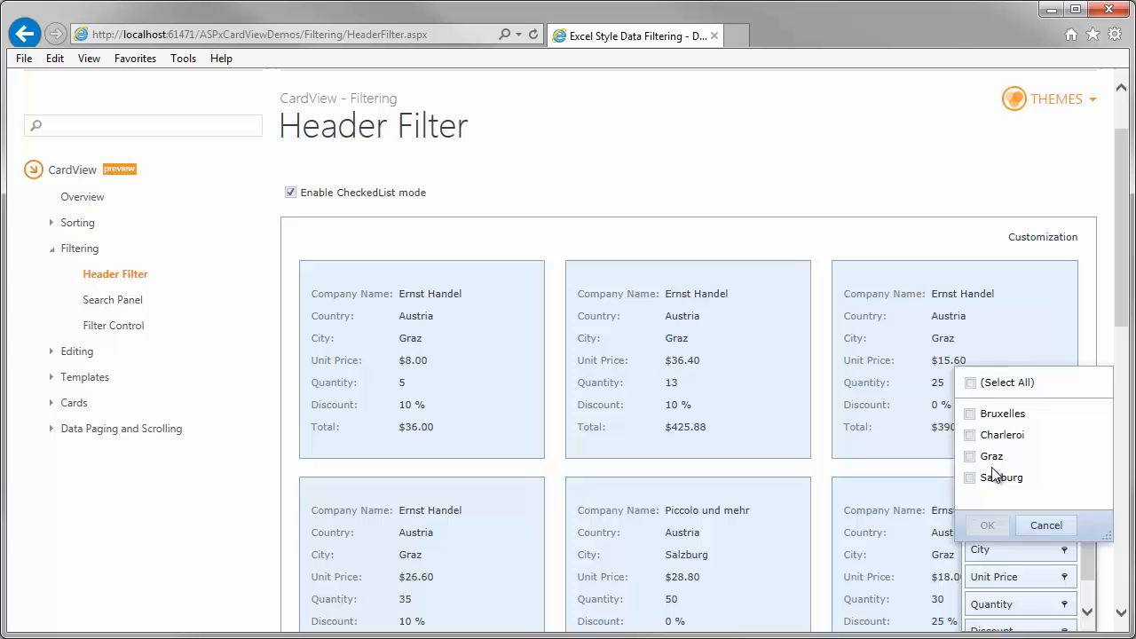
left_click(969, 476)
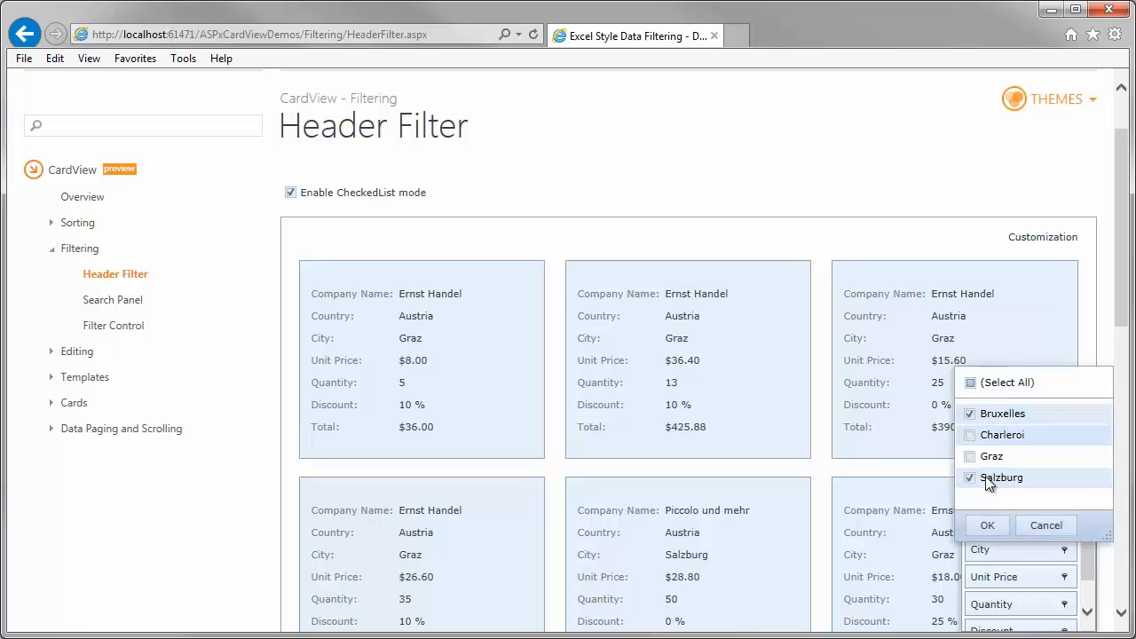
left_click(986, 525)
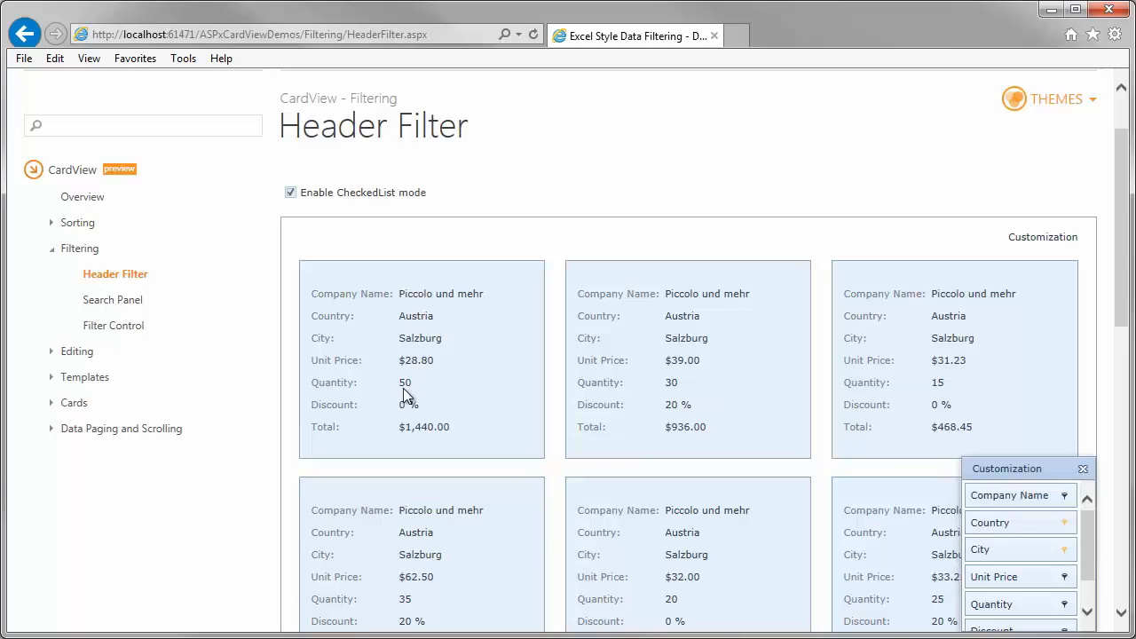
Show only Search Panel cards containing 'anna'.
left_click(114, 298)
type("anna")
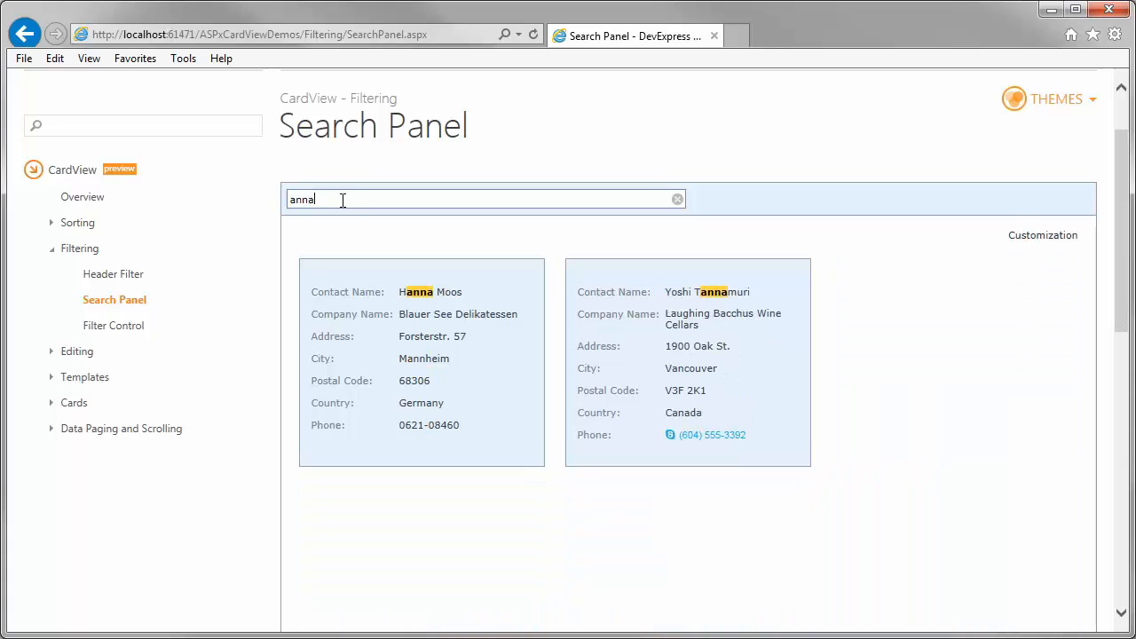
On Filter Control, add Country Equals USA to the Quantity > 100 filter in Filter Builder.
left_click(113, 324)
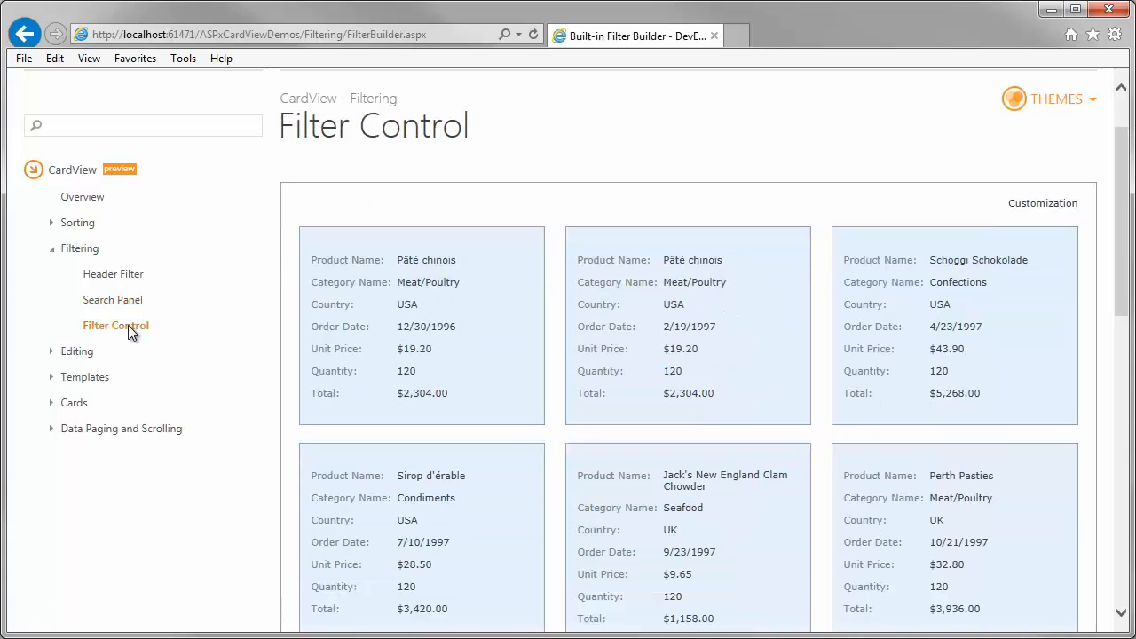
scroll("down", 3)
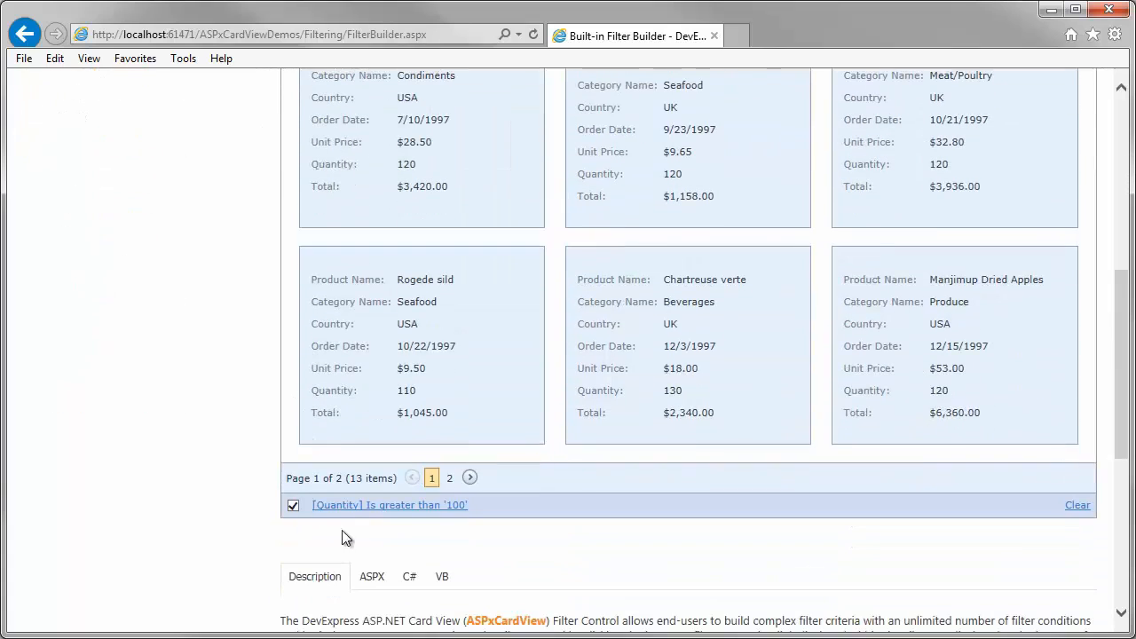
left_click(388, 504)
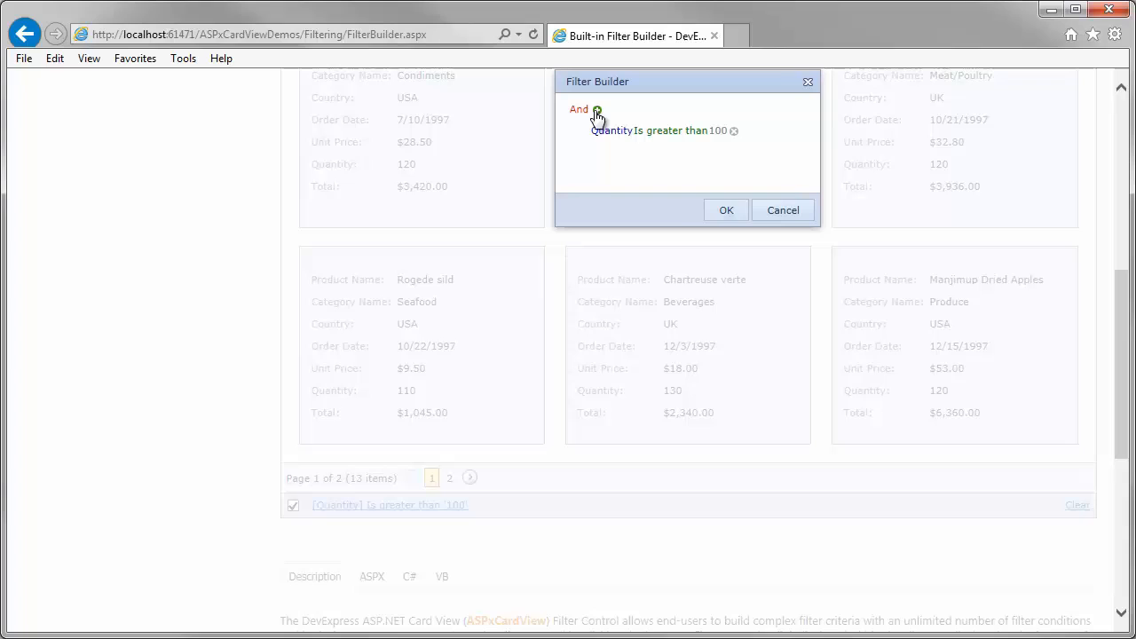
left_click(596, 111)
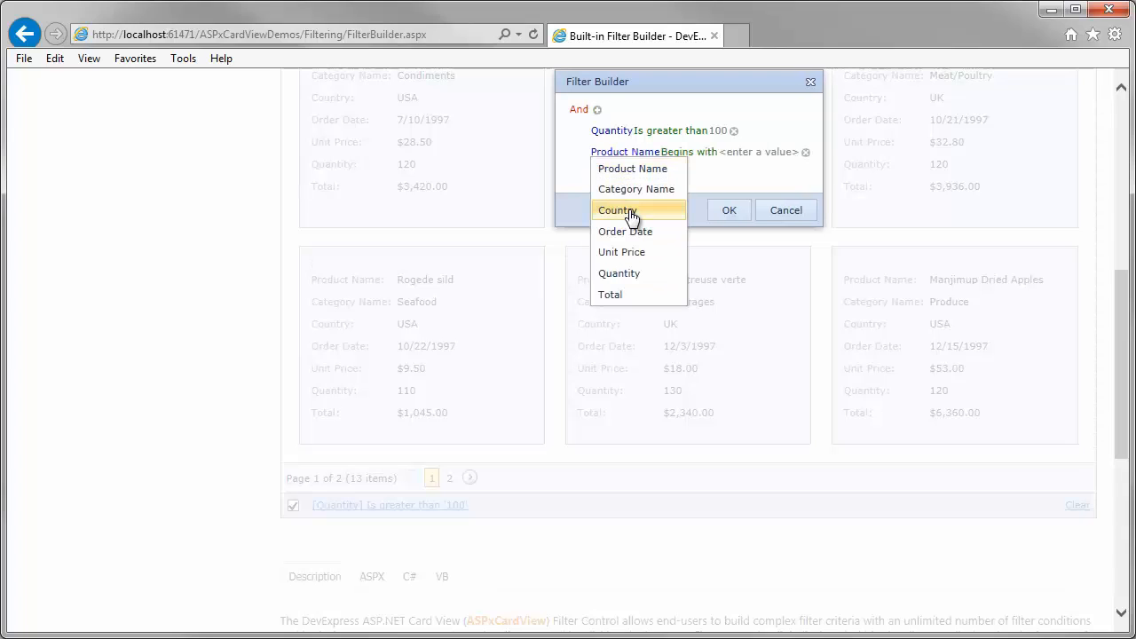
left_click(617, 209)
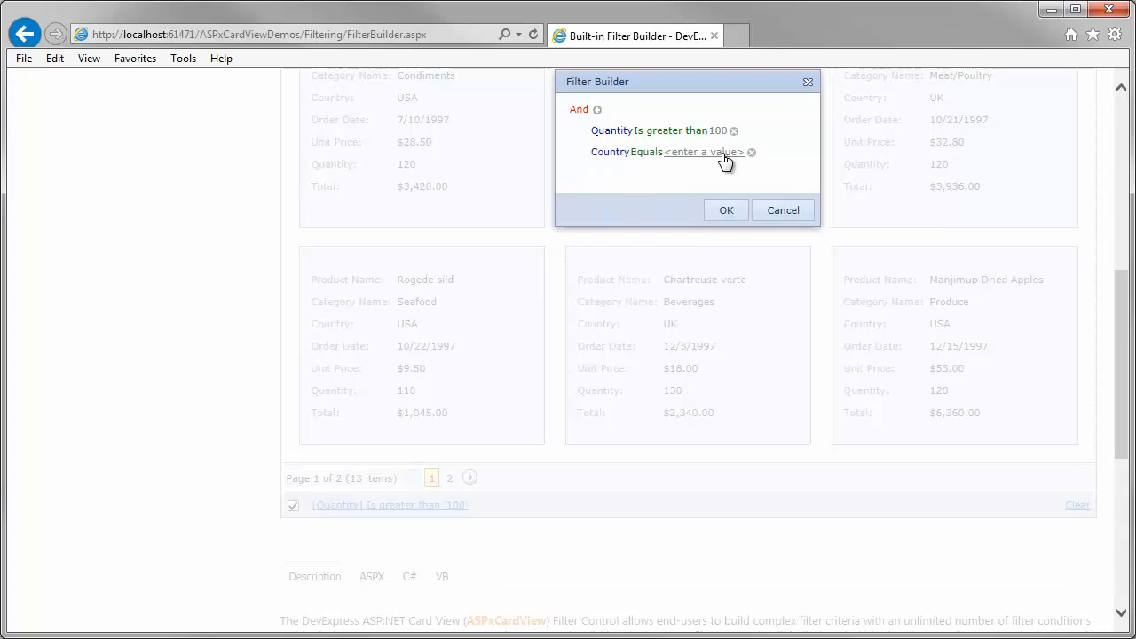
left_click(701, 152)
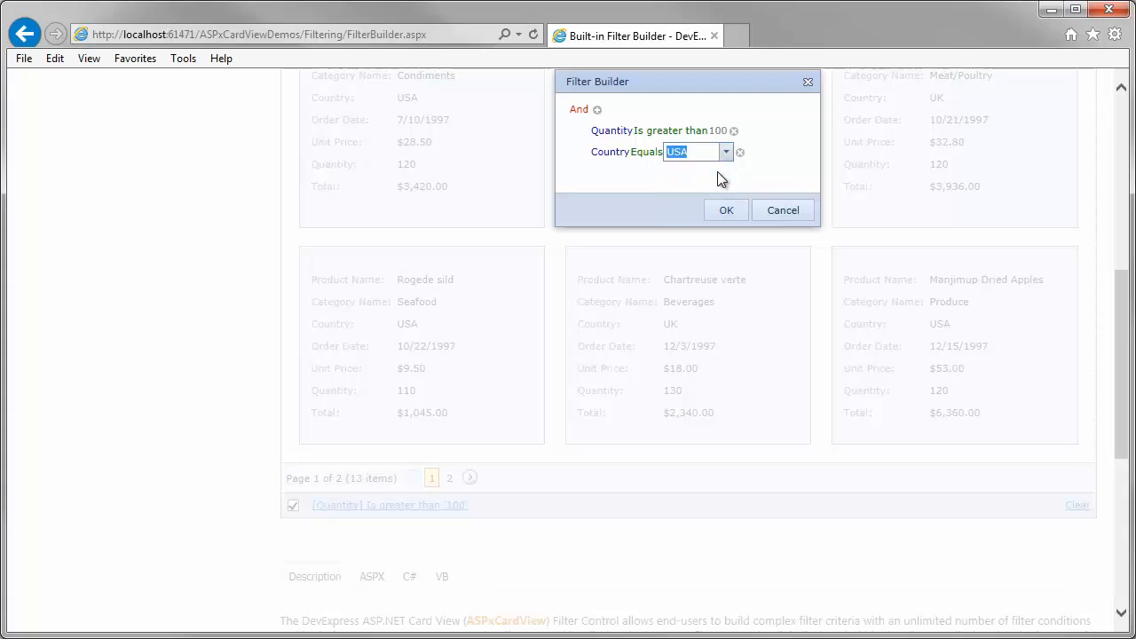
left_click(726, 210)
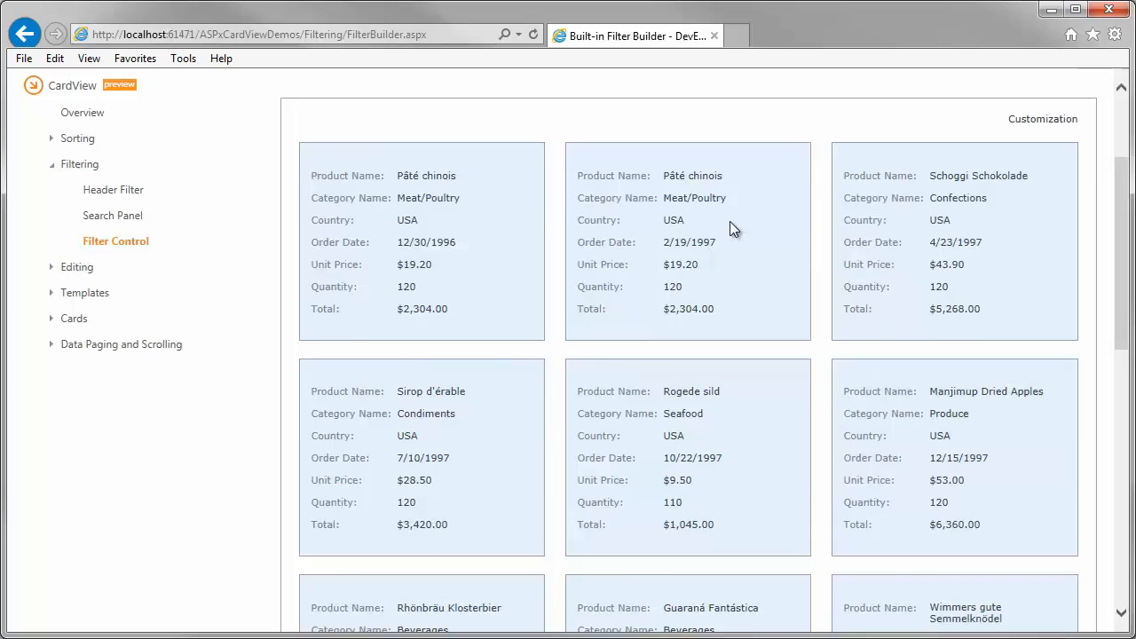
On Edit Modes, edit the Maria Anders card entering Berlin as the city.
left_click(76, 266)
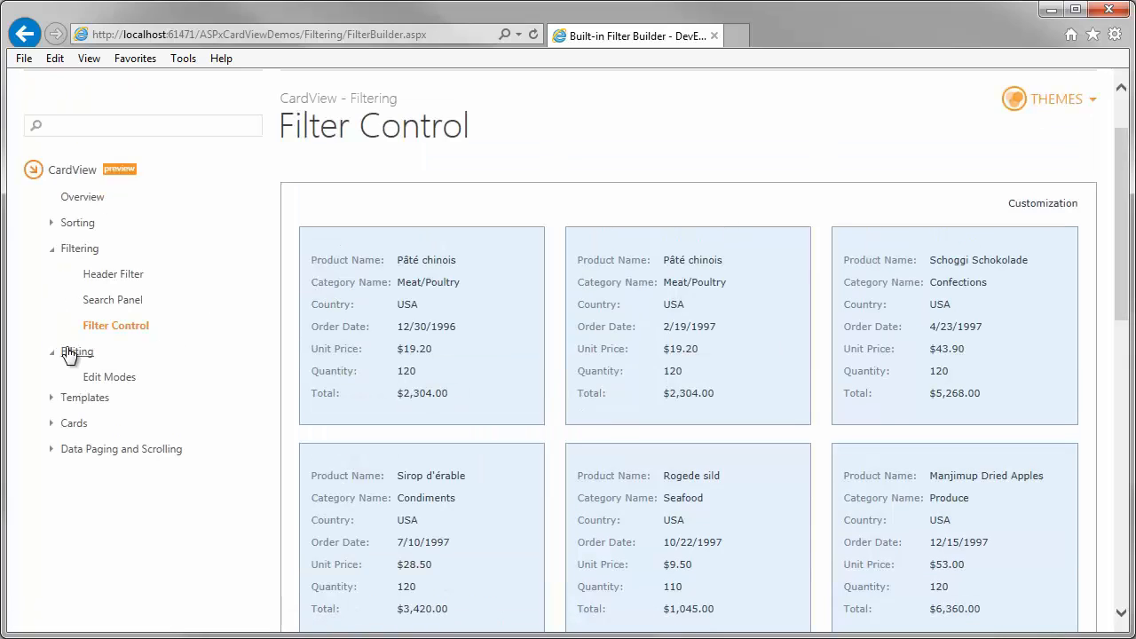
left_click(110, 377)
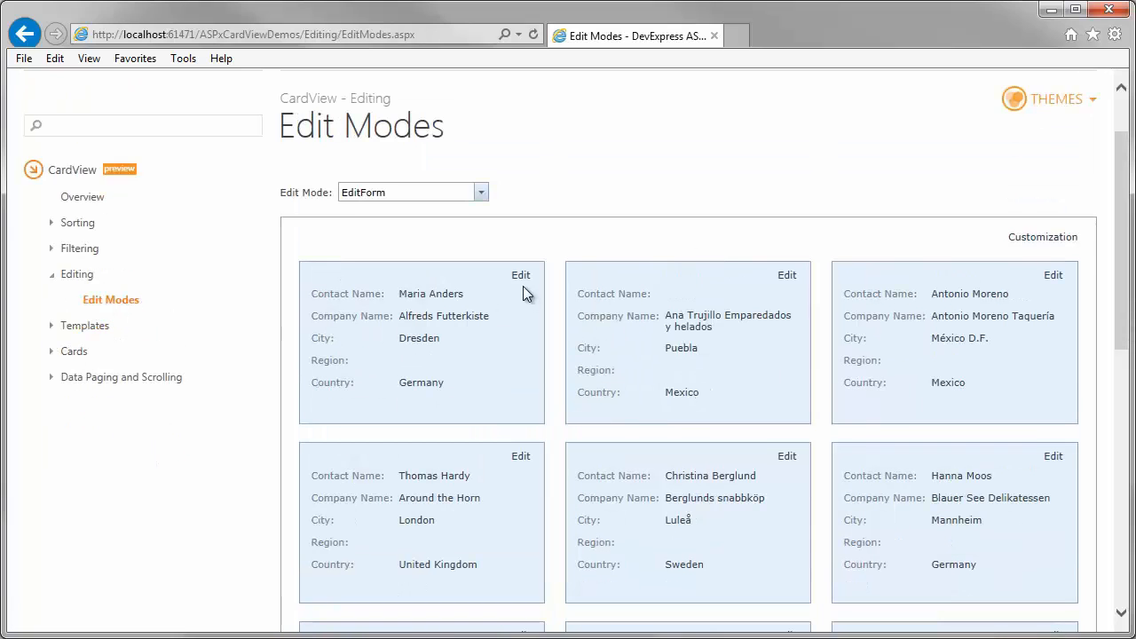
left_click(521, 273)
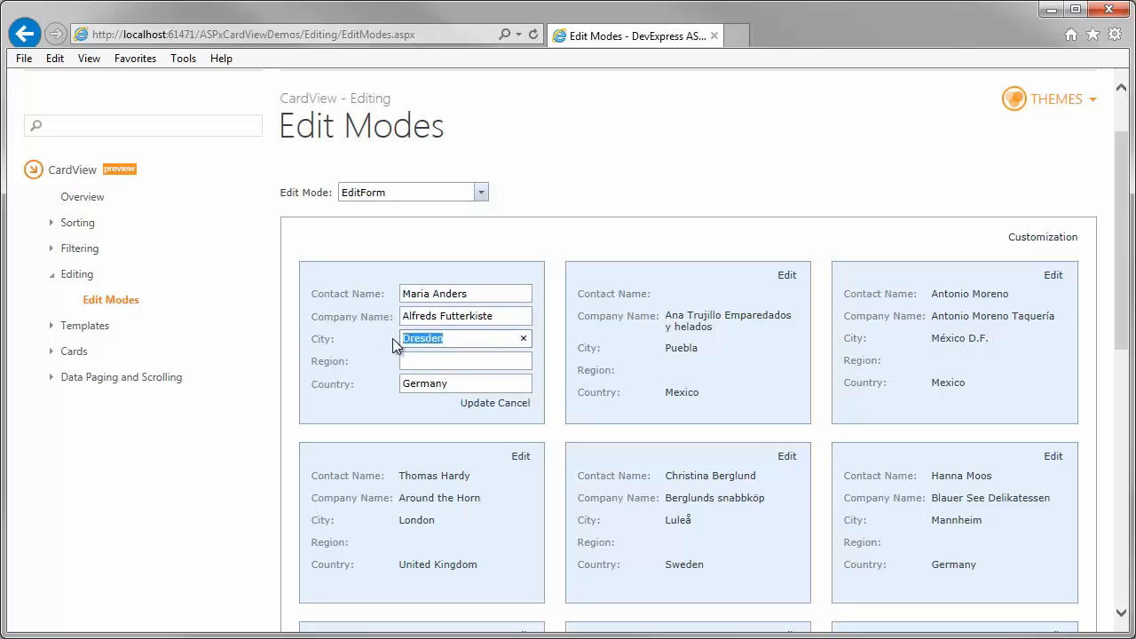
type("Bel")
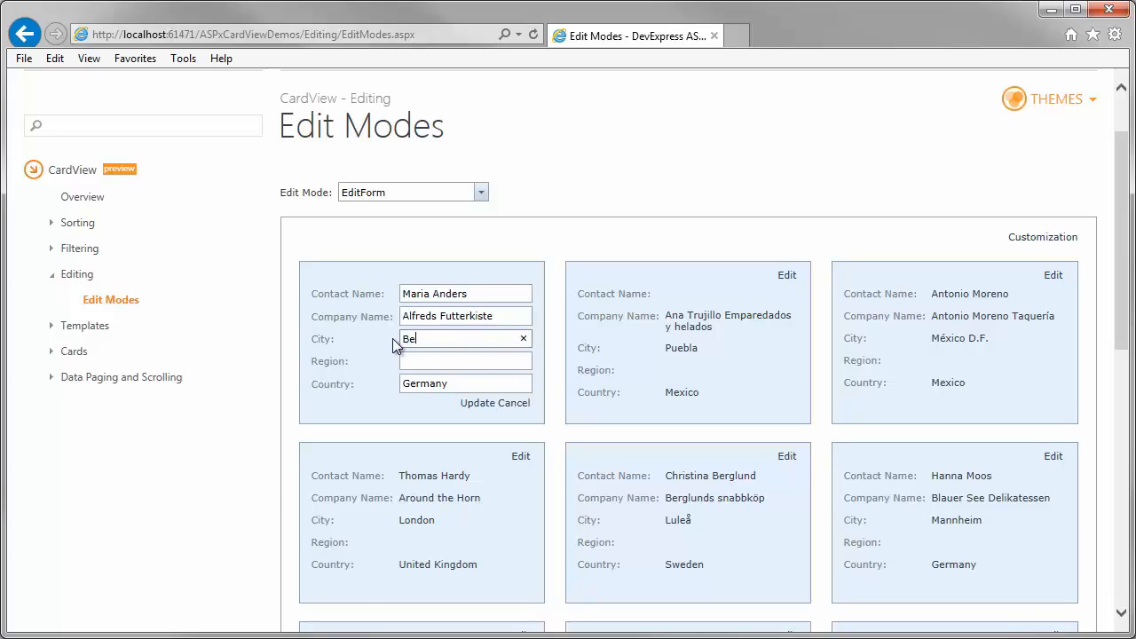
type("rlin")
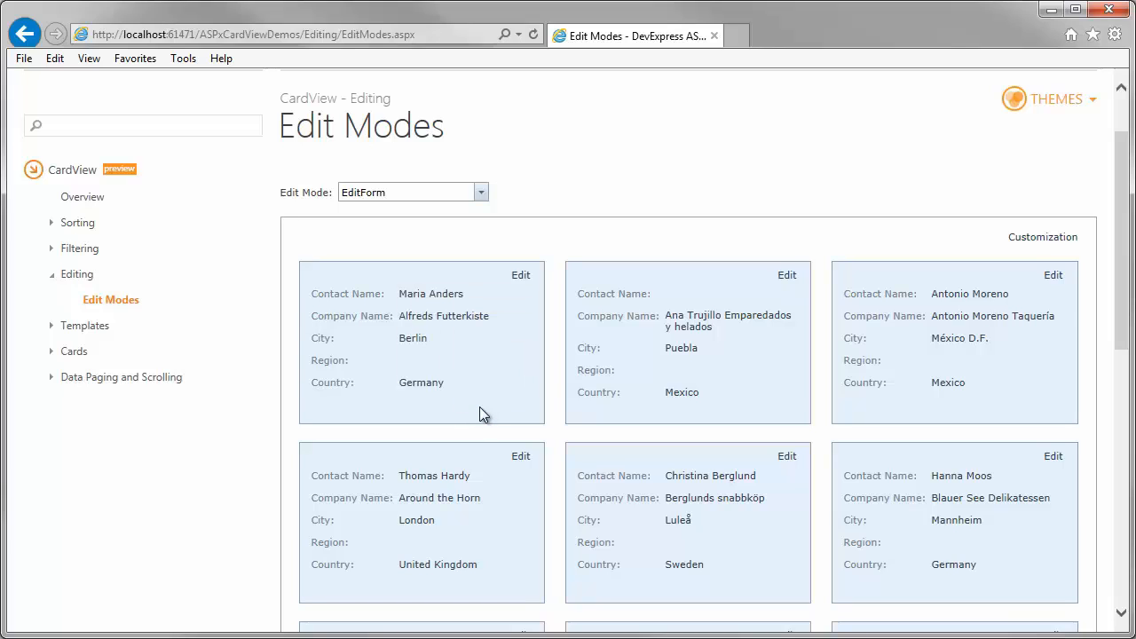
Switch Edit Mode to PopupEditForm and change Hanna Moos's city to Bonn.
left_click(480, 191)
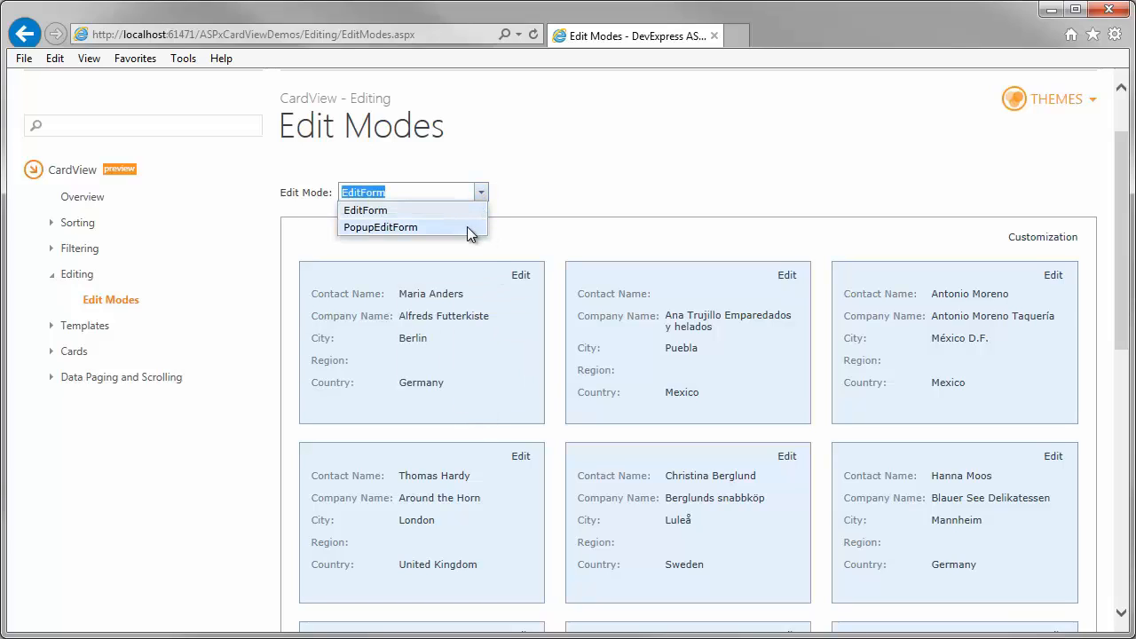
left_click(380, 227)
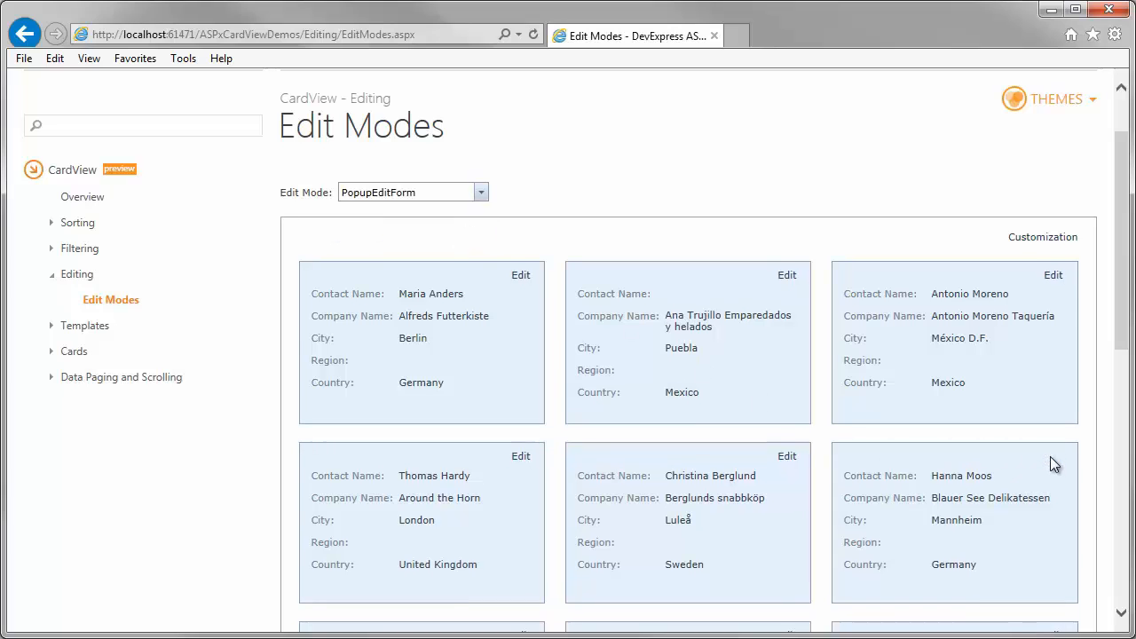
left_click(1052, 274)
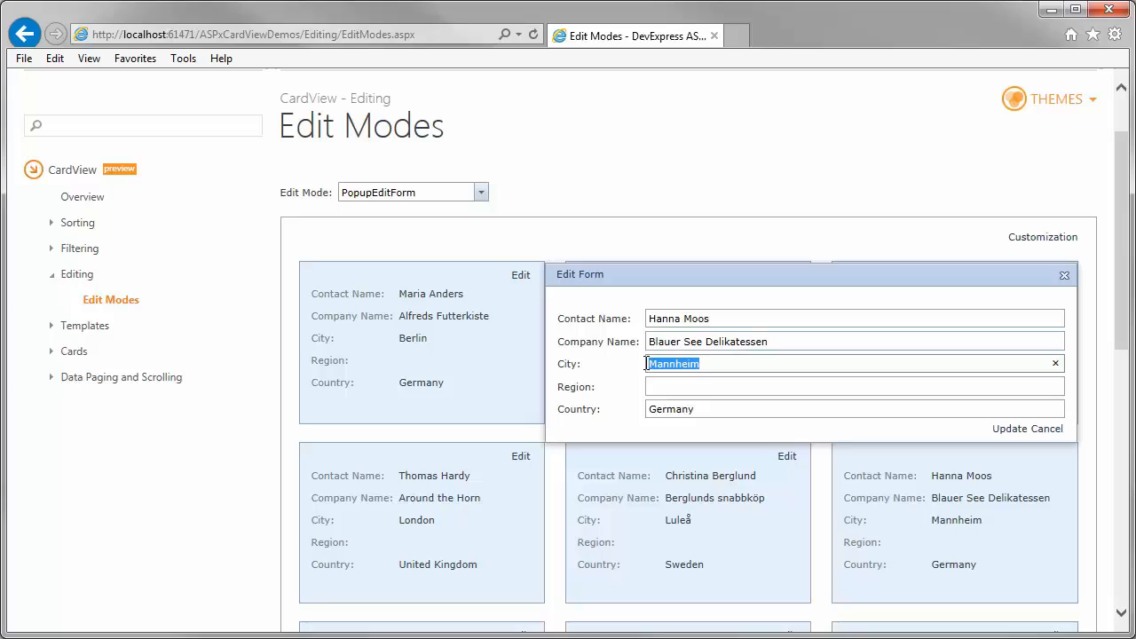
type("Bon")
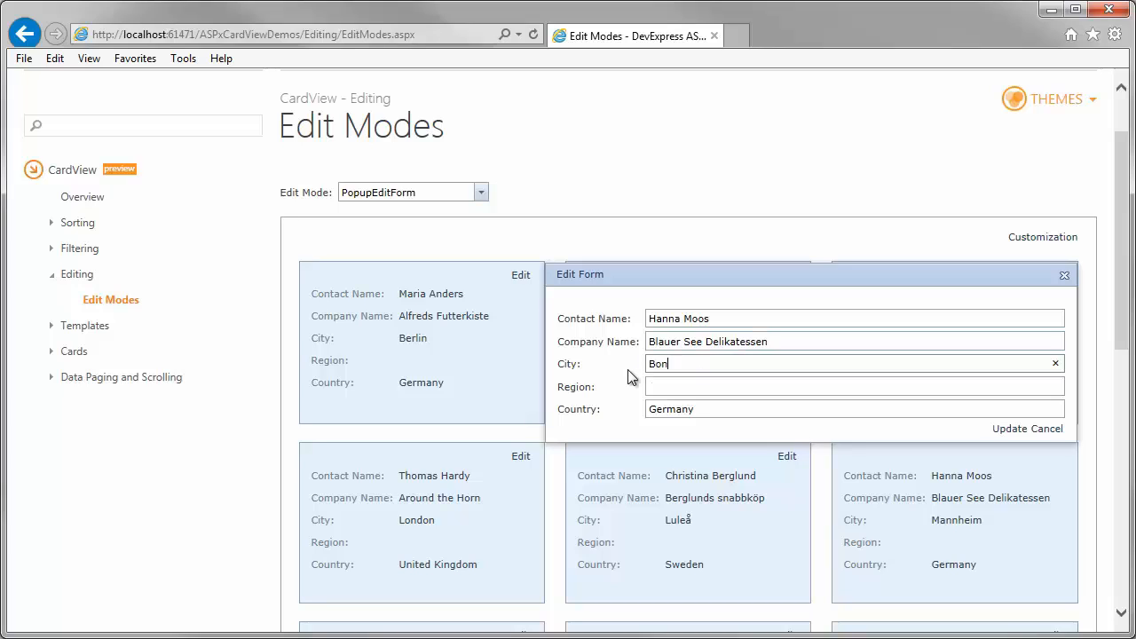
type("n")
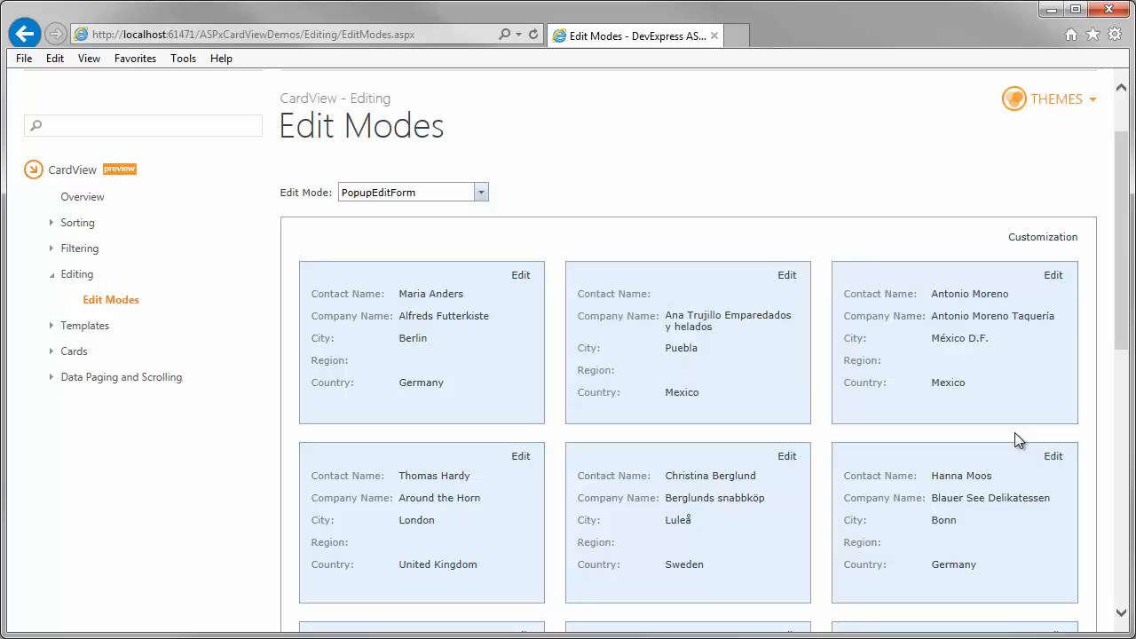
left_click(85, 326)
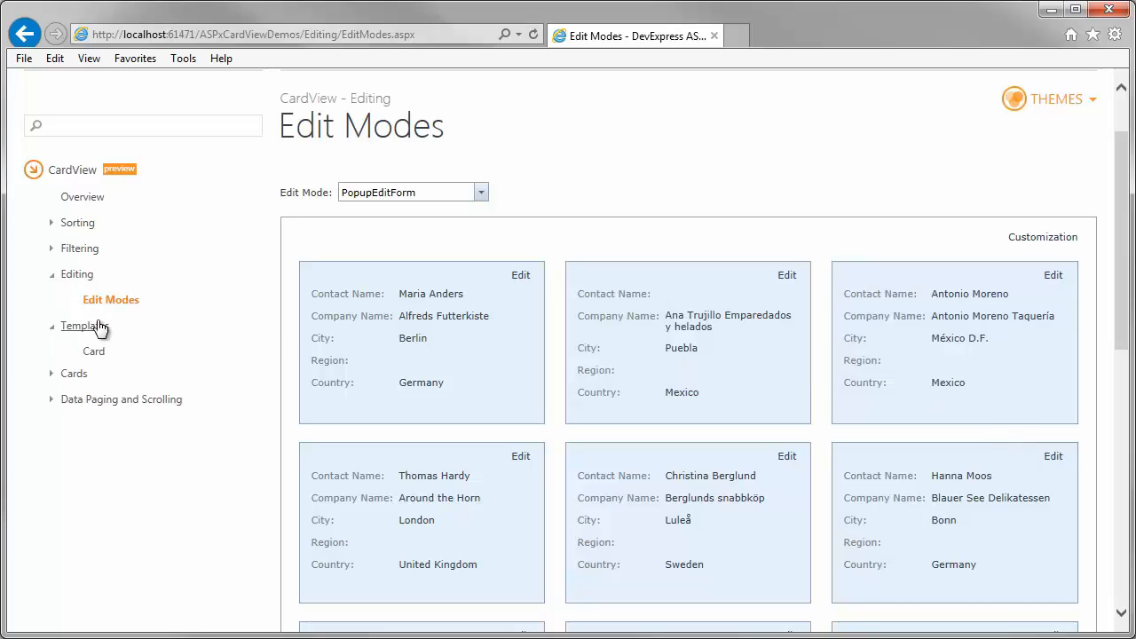
Show the Templates Card page with its grid of employee photo cards.
left_click(94, 327)
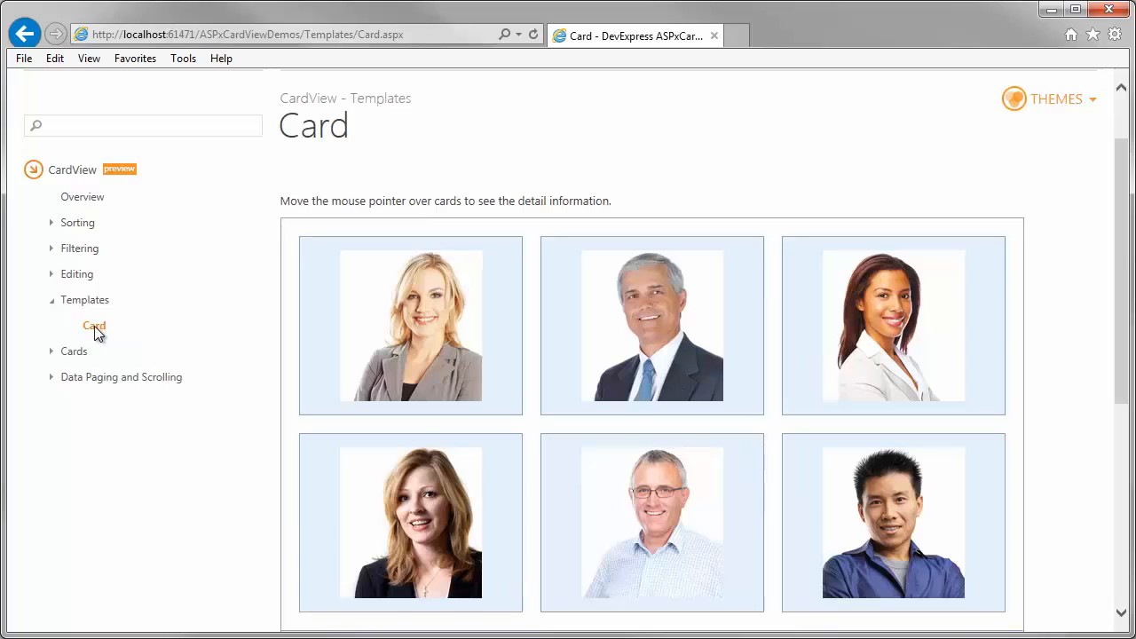
mouse_move(238, 320)
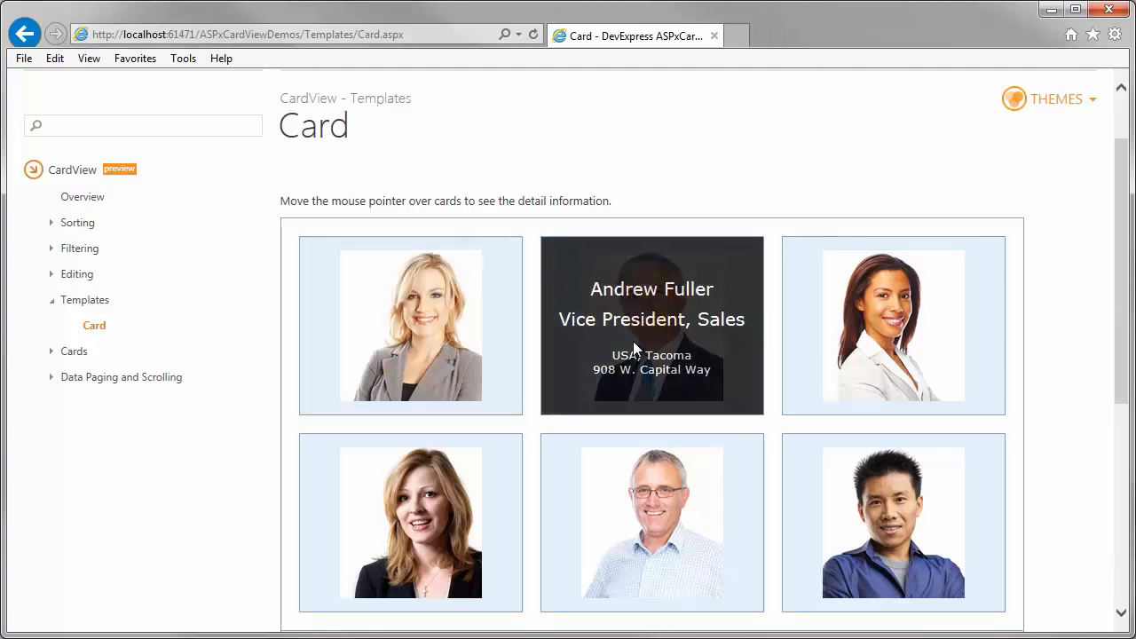
mouse_move(121, 354)
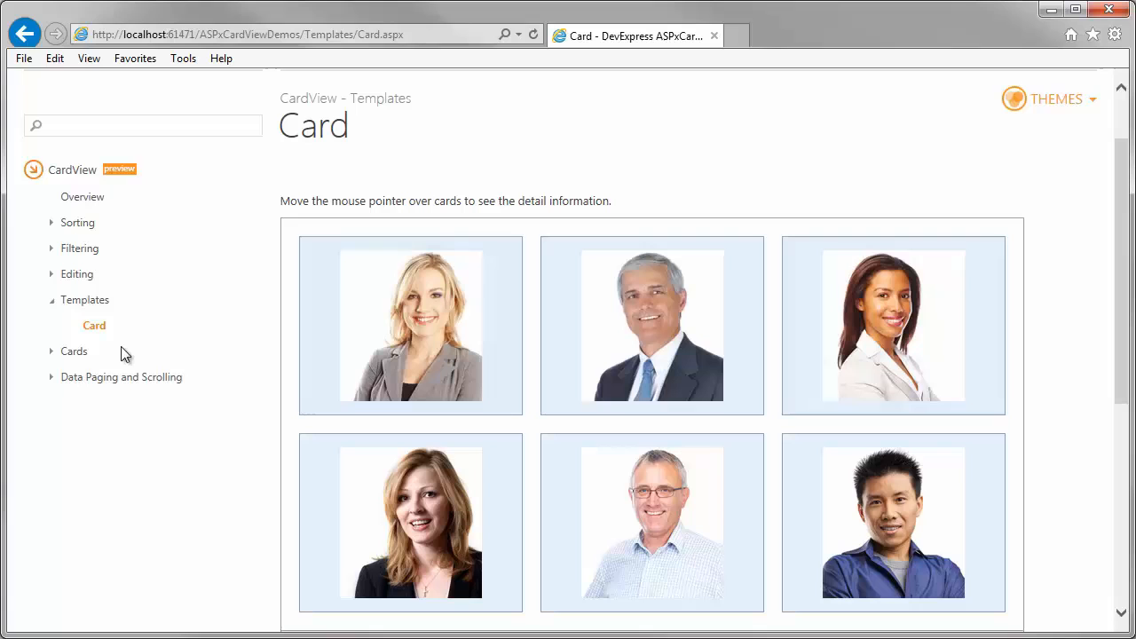
On Focused Card, focus Margaret Peacock to show her details.
left_click(75, 352)
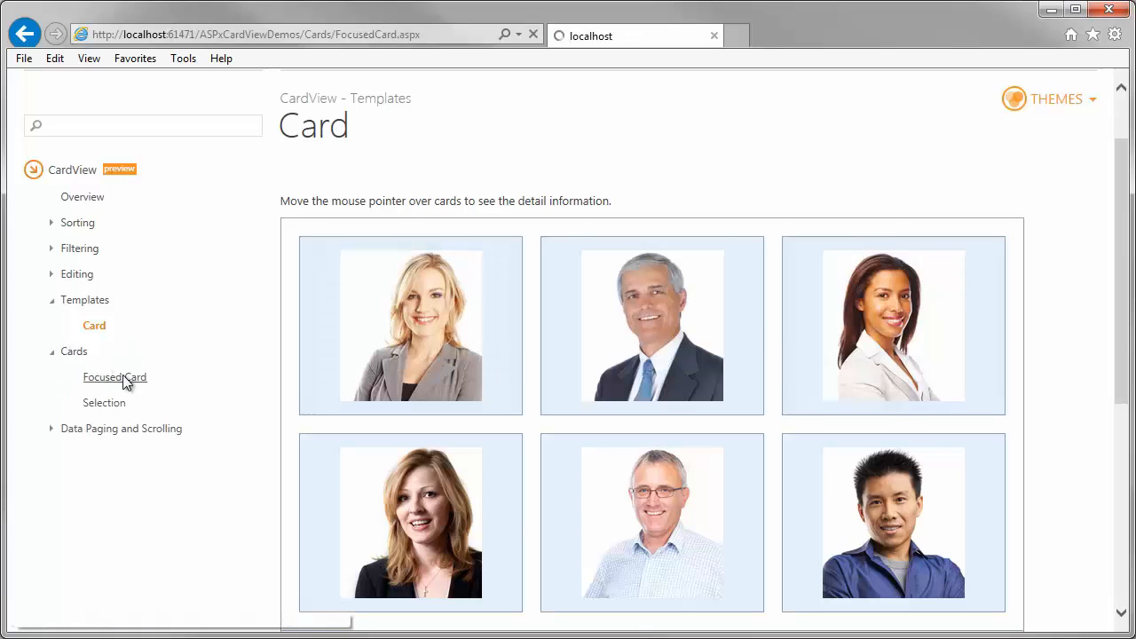
left_click(113, 376)
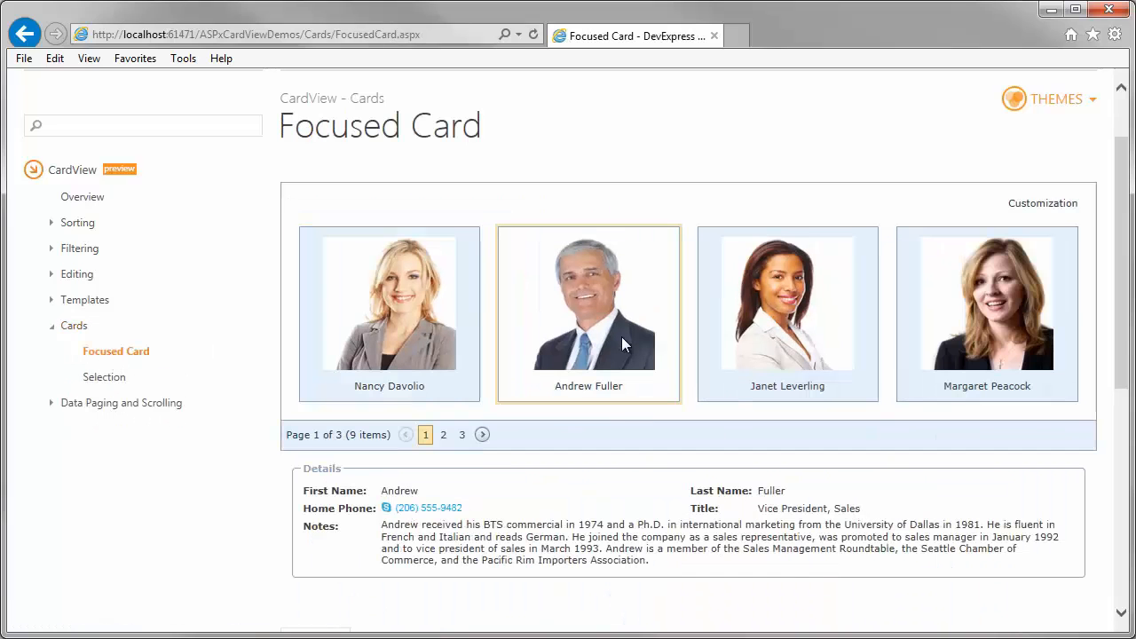
left_click(986, 311)
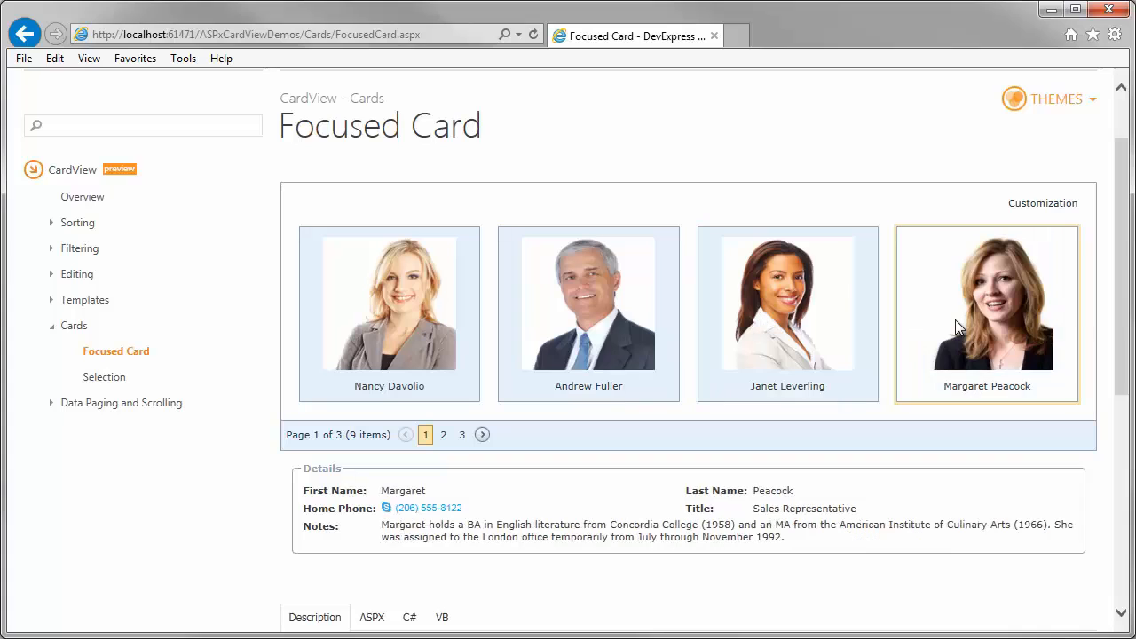
On Selection, select Nancy Davolio, Andrew Fuller and Janet Leverling for a count of 3.
left_click(103, 376)
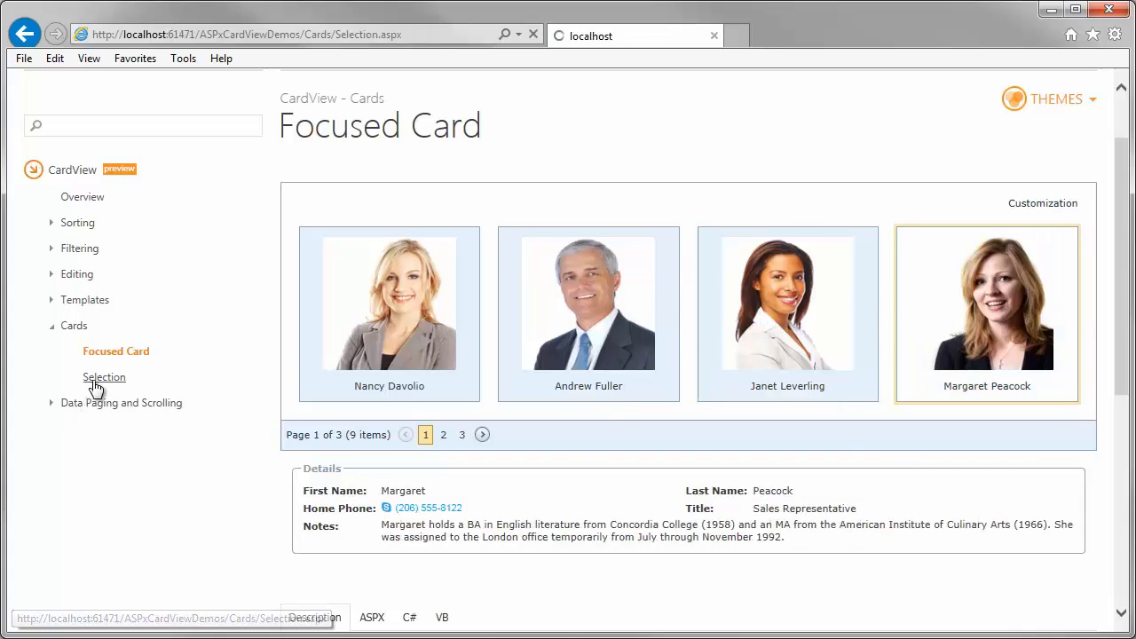
left_click(104, 376)
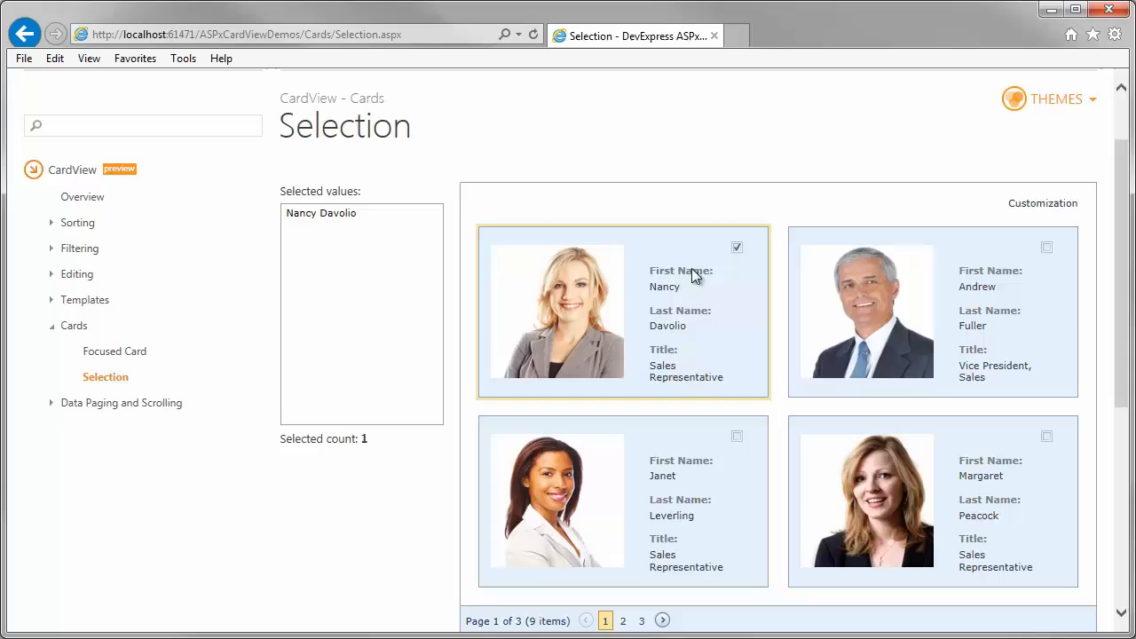
left_click(1047, 246)
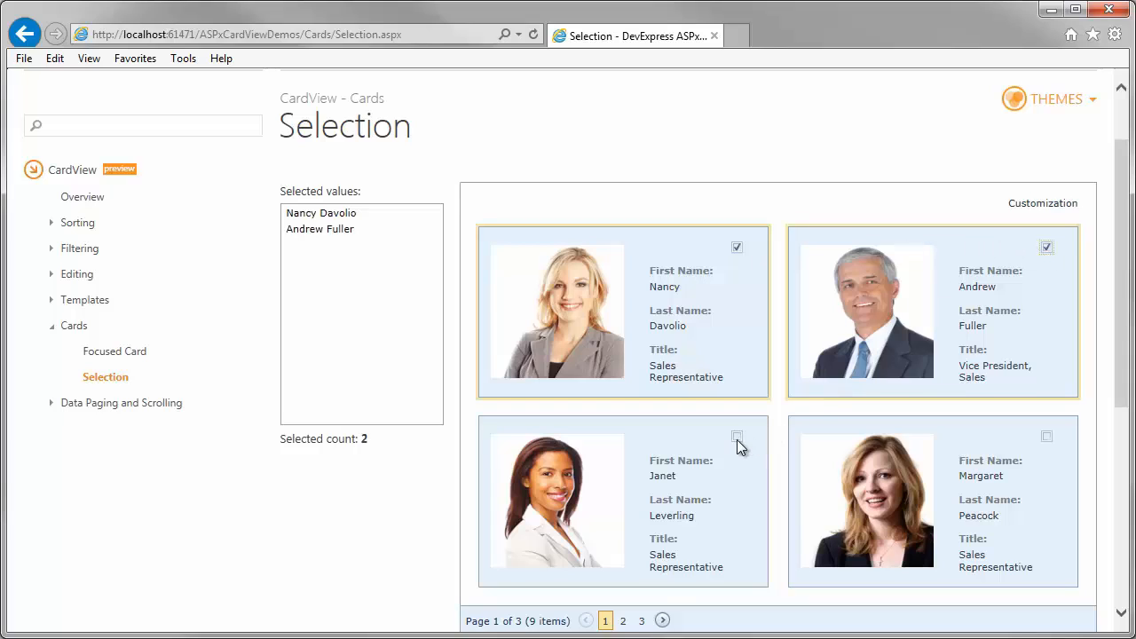
left_click(737, 436)
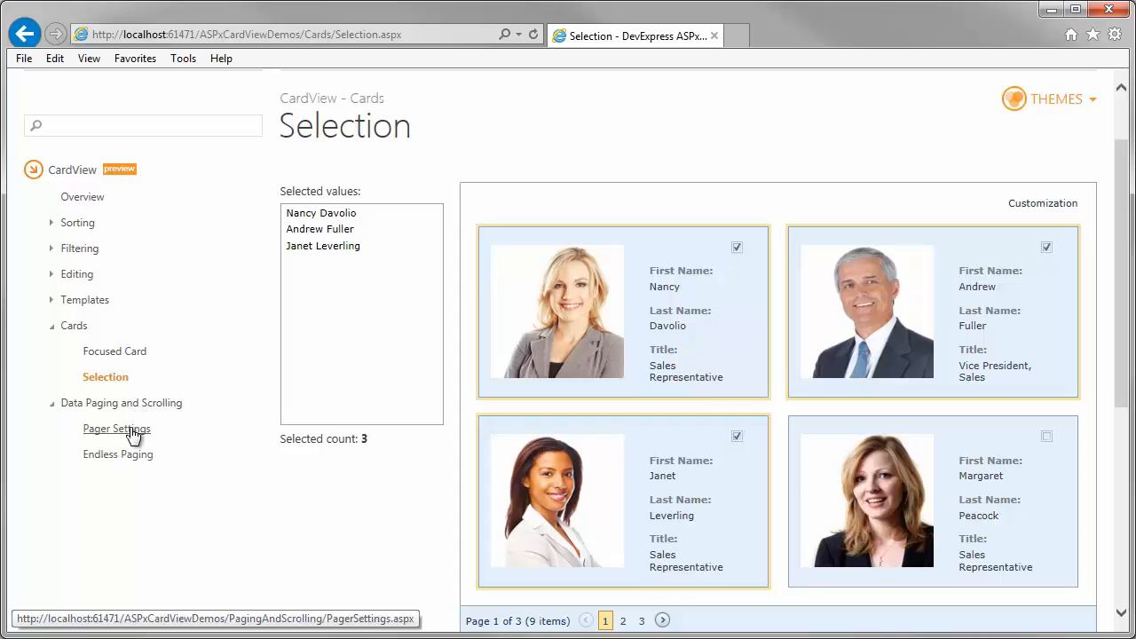
left_click(117, 427)
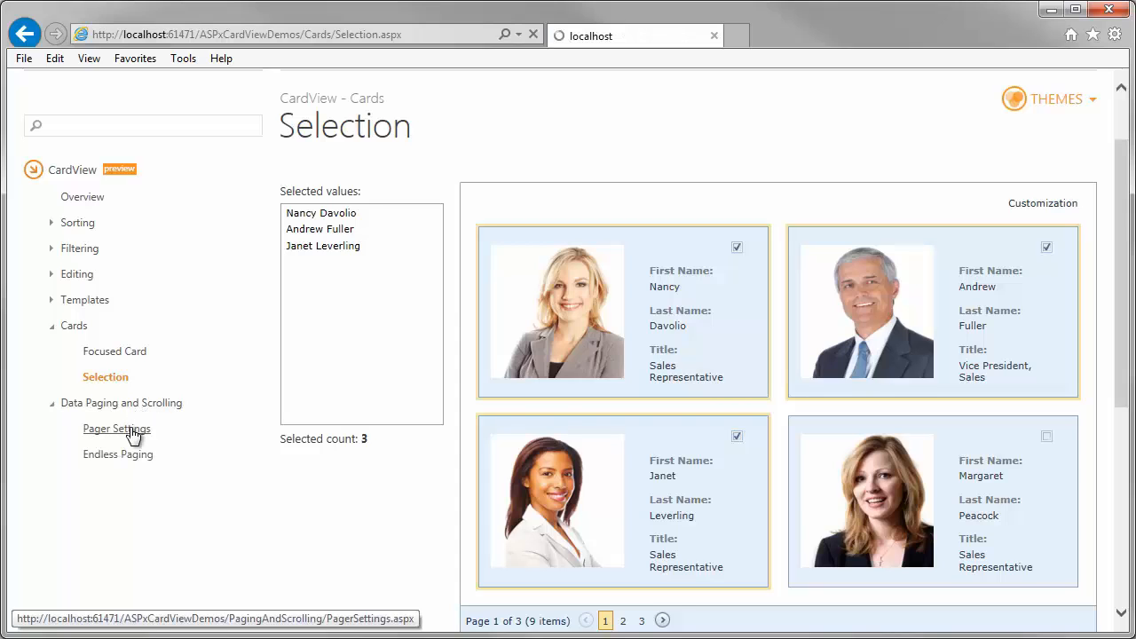
On Pager Settings, page to 3 and then to page 7 of the cards.
left_click(117, 427)
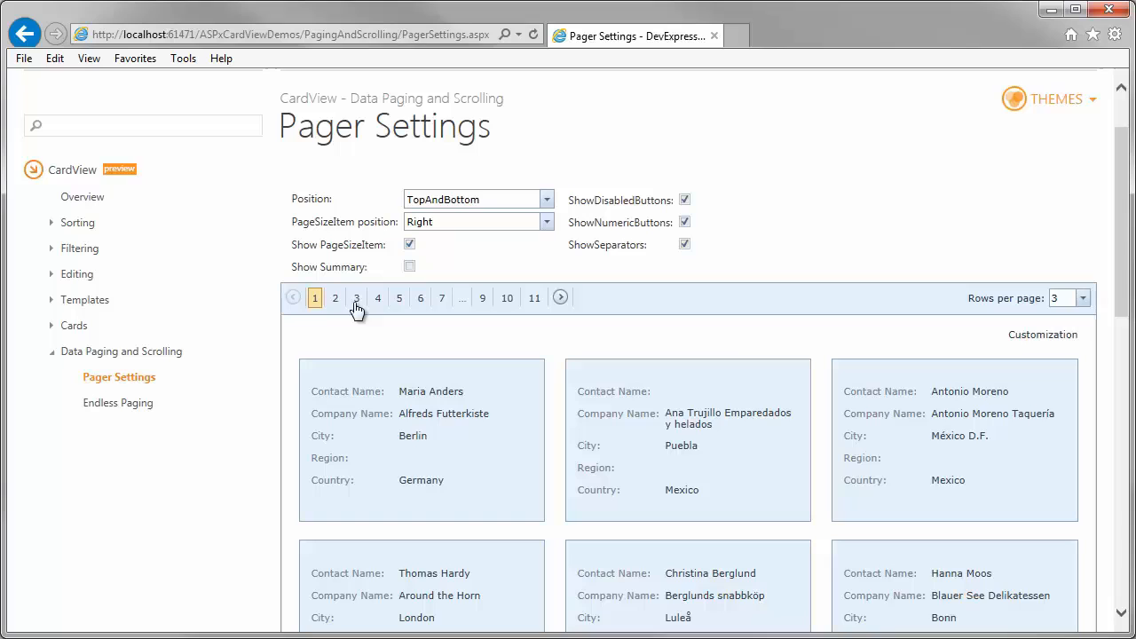
left_click(355, 298)
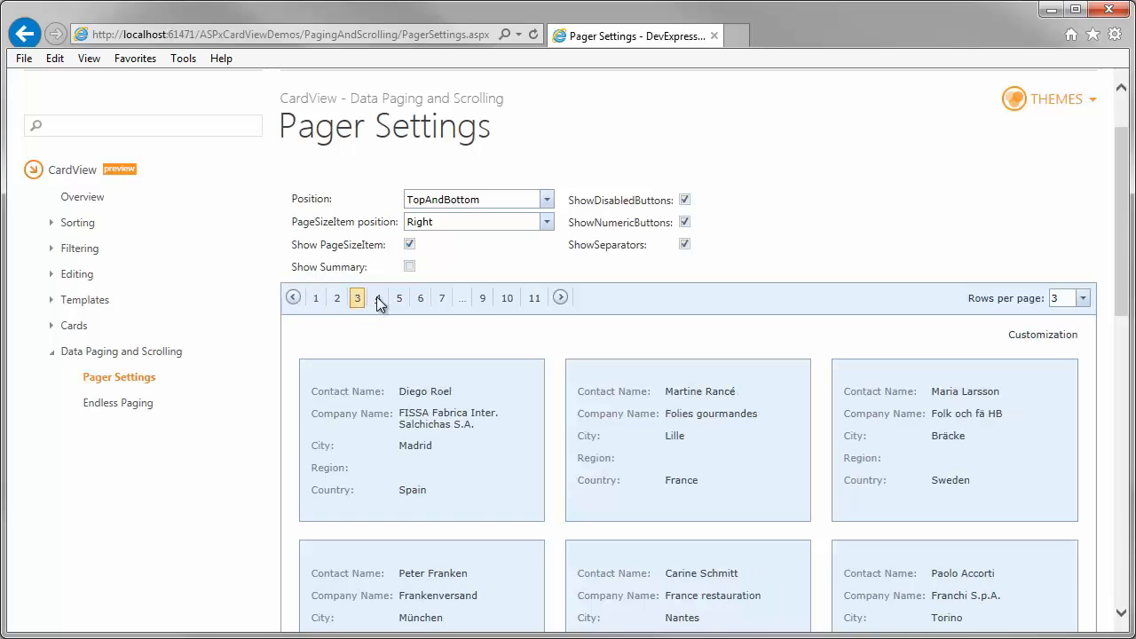
left_click(560, 298)
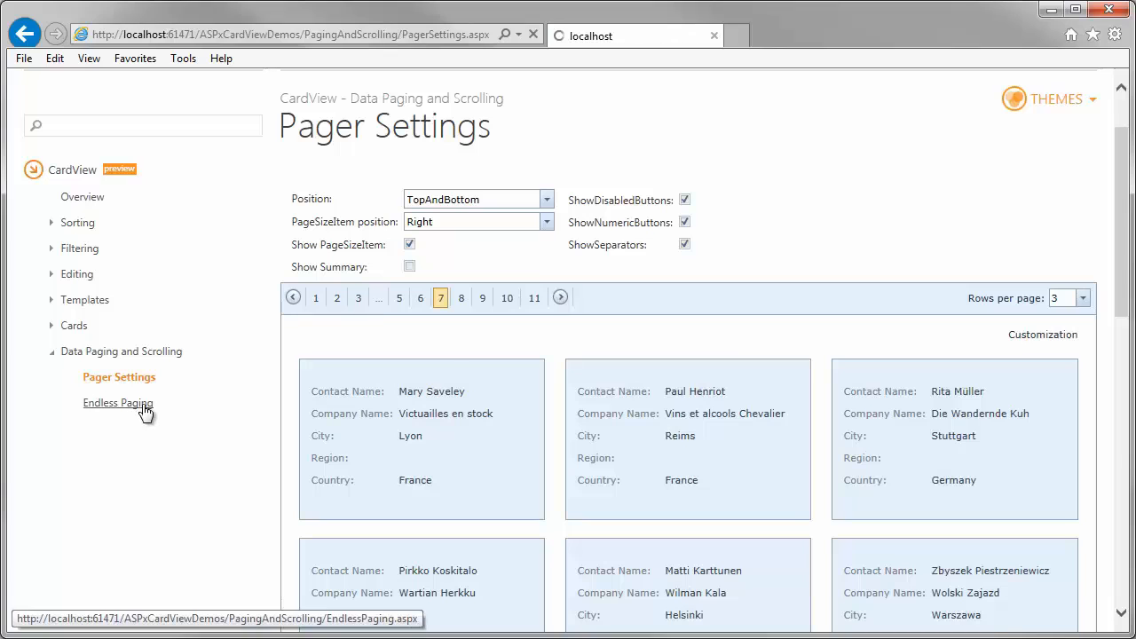
On Endless Paging, scroll down to load more cards.
left_click(118, 403)
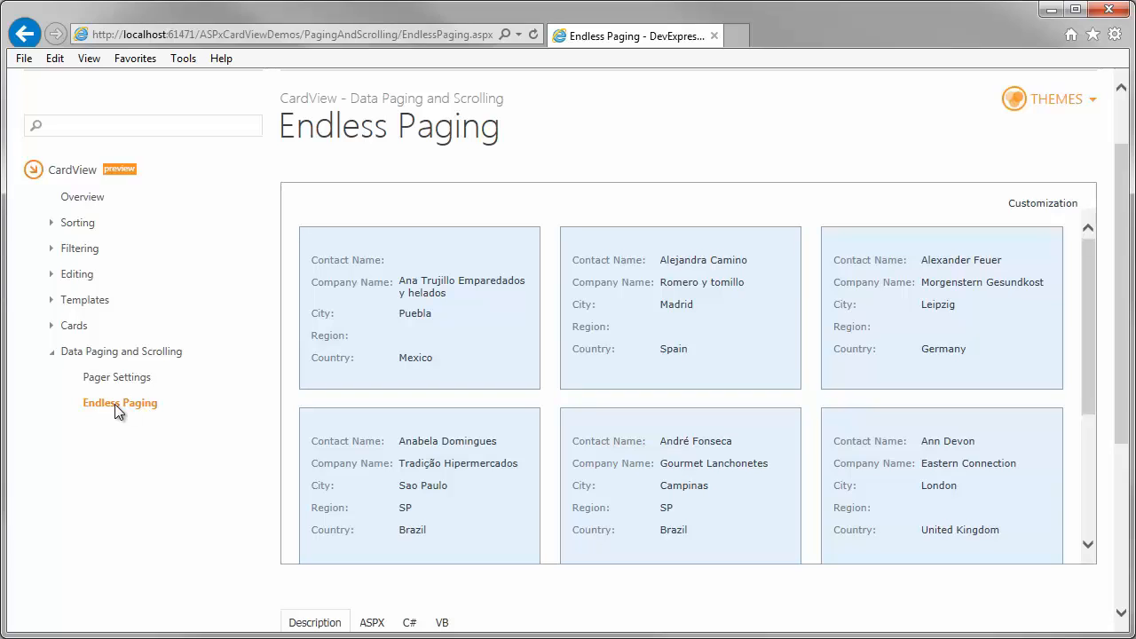
scroll("down", 3)
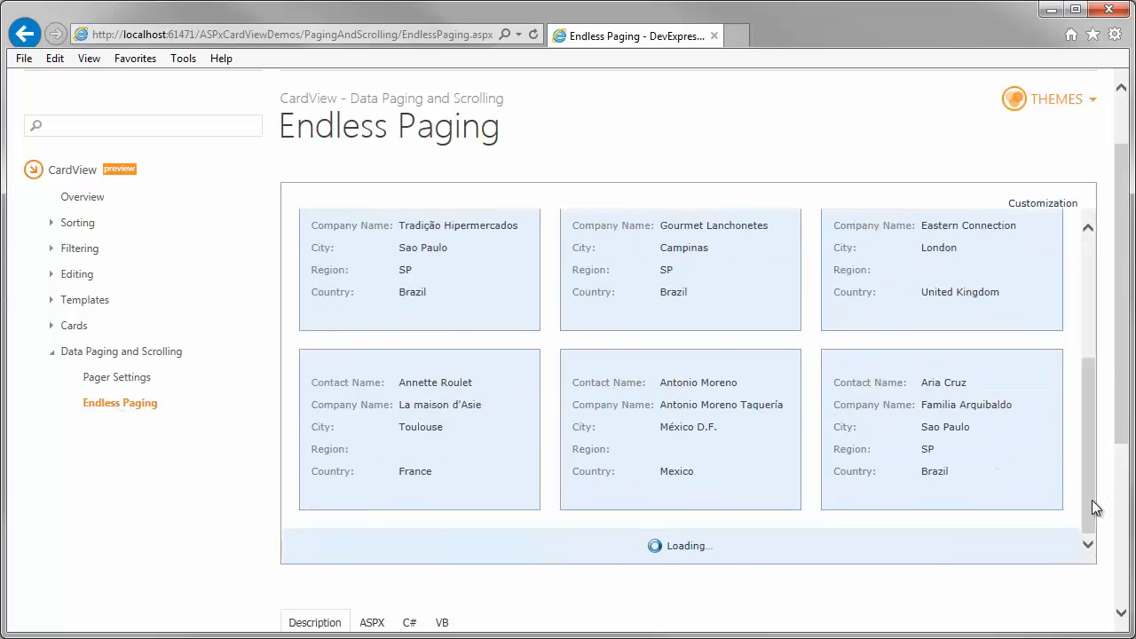
scroll("down", 3)
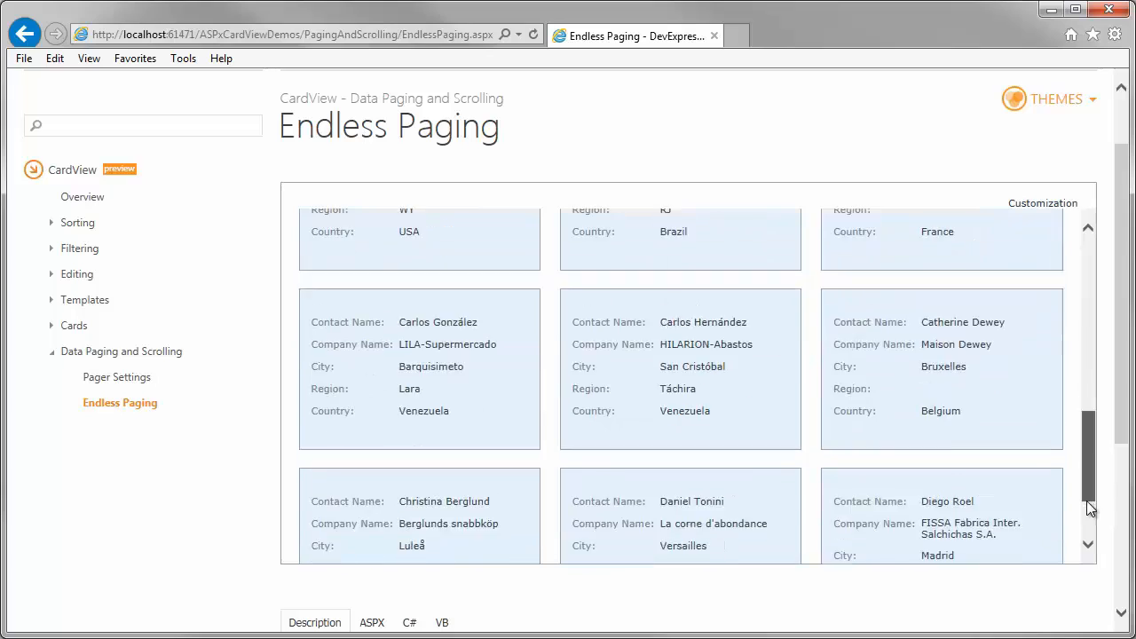